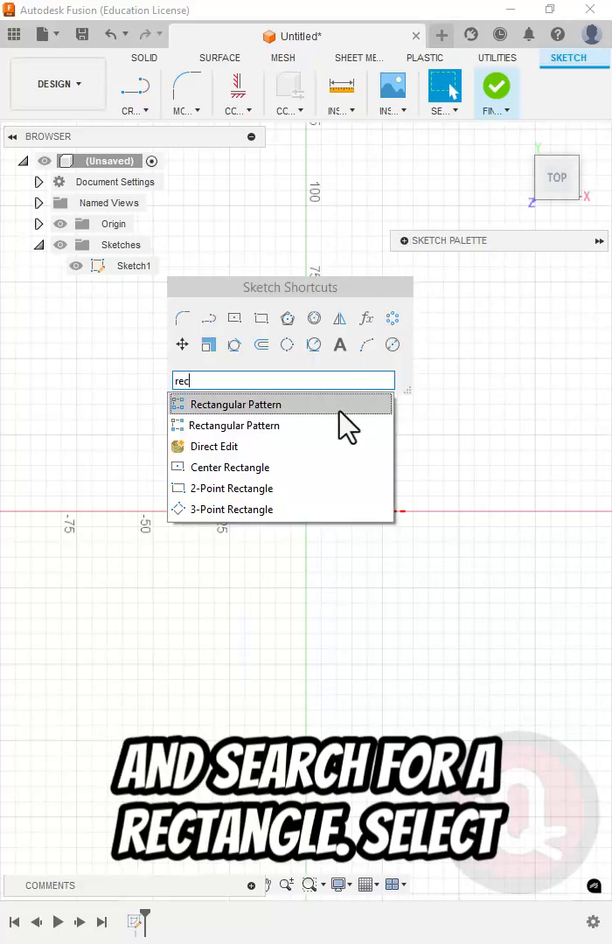
Sketch a centre rectangle with R15 corner fillets and Press Pull its profile into a solid block
{"action": "left_click", "coordinate": [231, 467]}
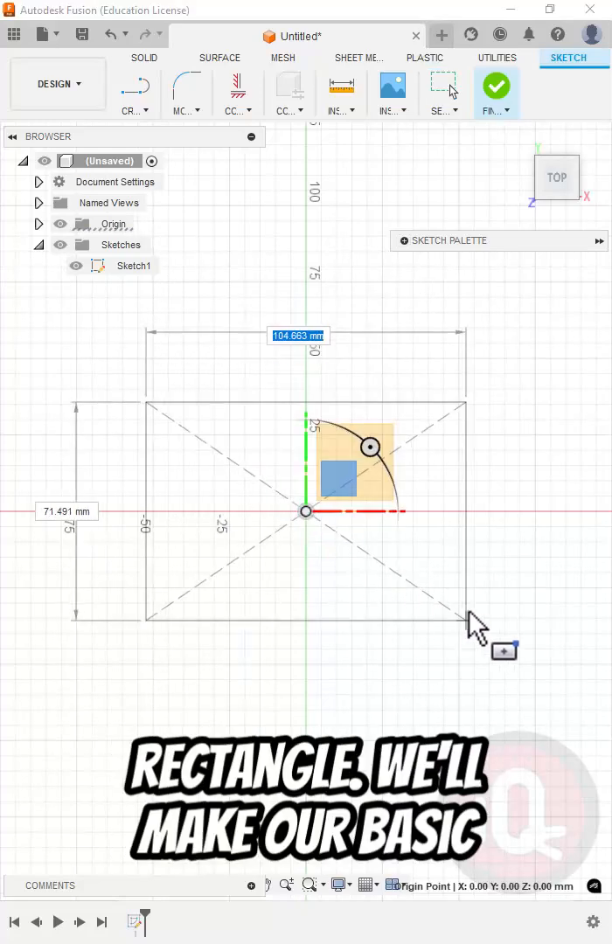
{"action": "right_click", "coordinate": [476, 626]}
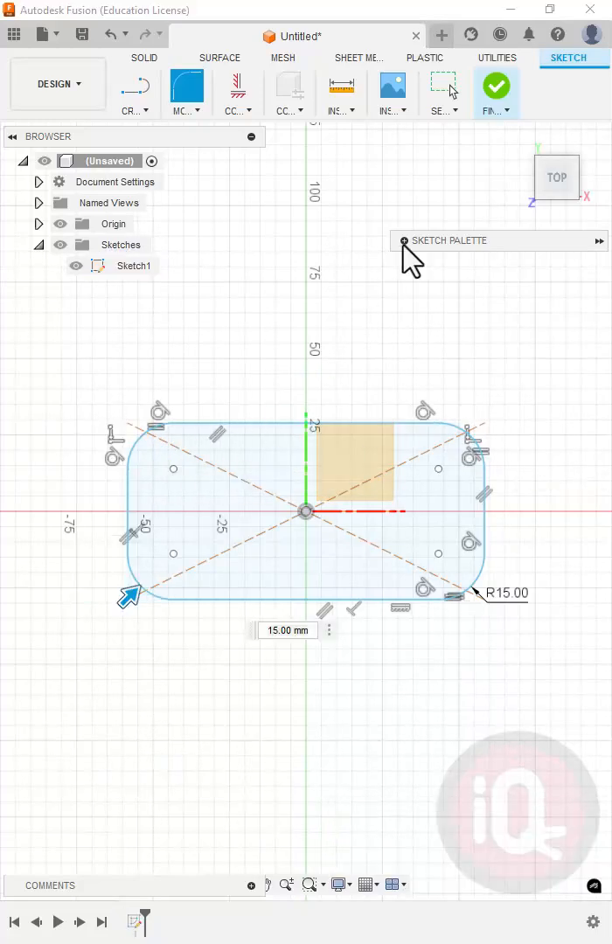
{"action": "left_click", "coordinate": [497, 85]}
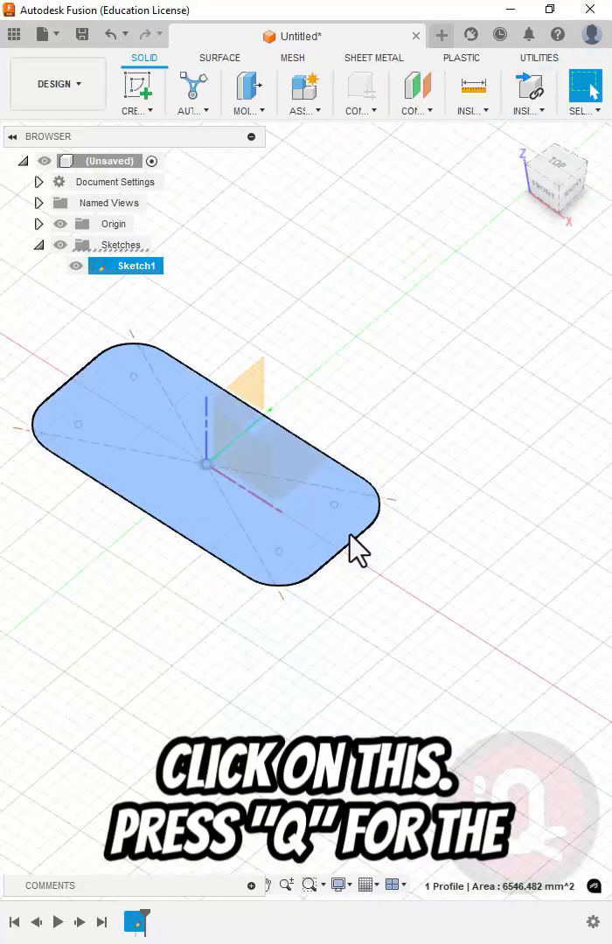
{"action": "key", "text": "q"}
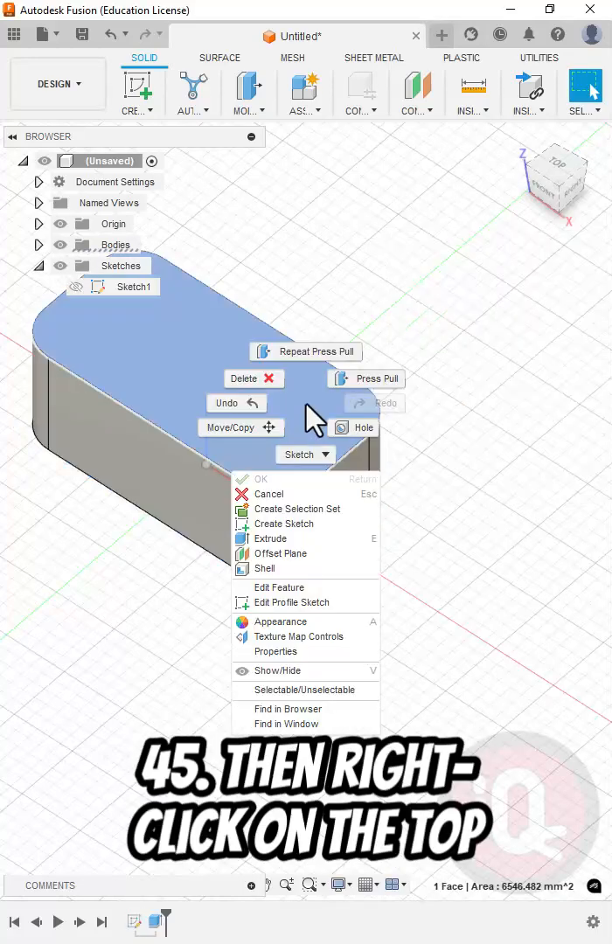
Sketch a 2 mm inward offset of the rounded outline on the block's top face
{"action": "left_click", "coordinate": [284, 525]}
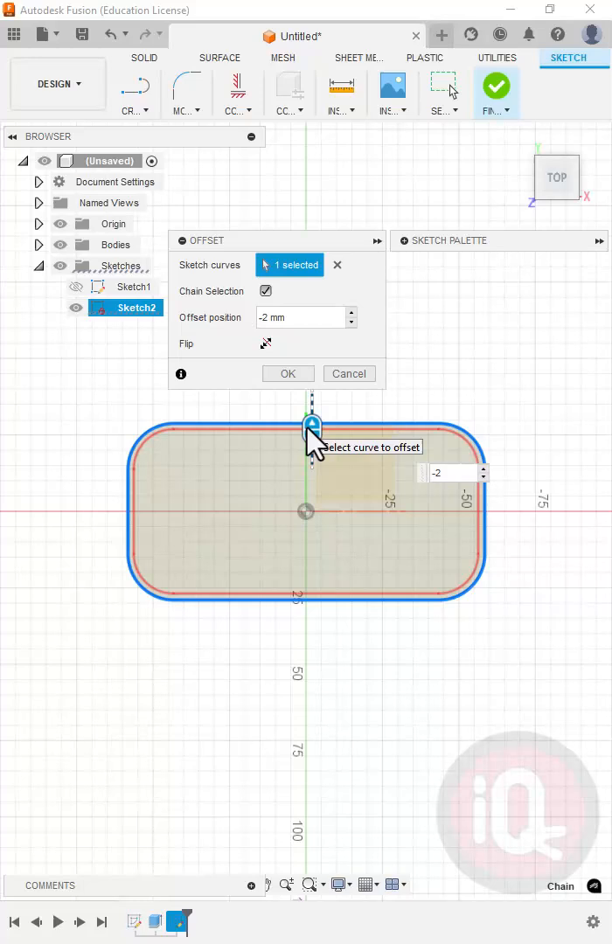
{"action": "left_click", "coordinate": [337, 264]}
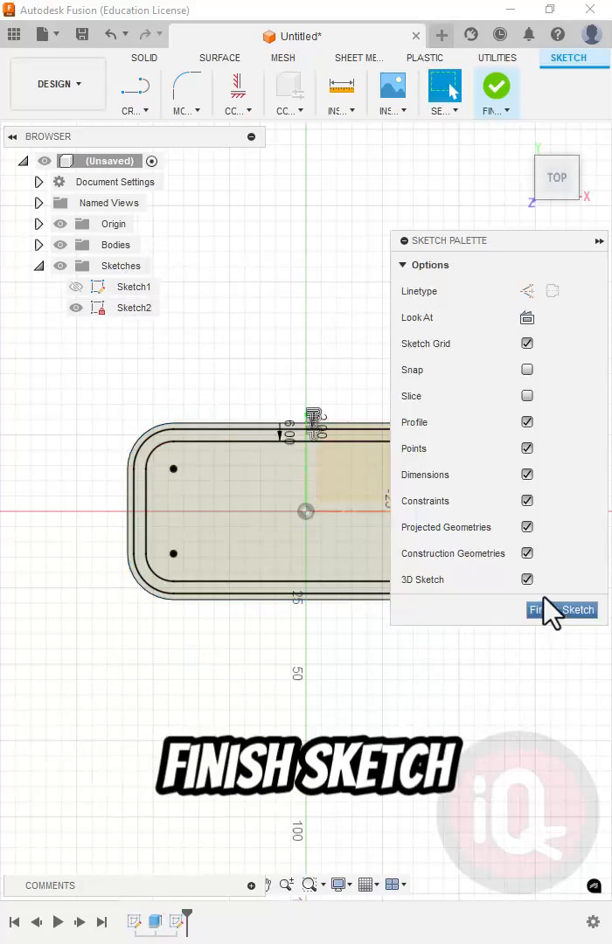
Cut-extrude only the inner offset profile 40 mm down into the block, leaving thin walls
{"action": "left_click", "coordinate": [563, 608]}
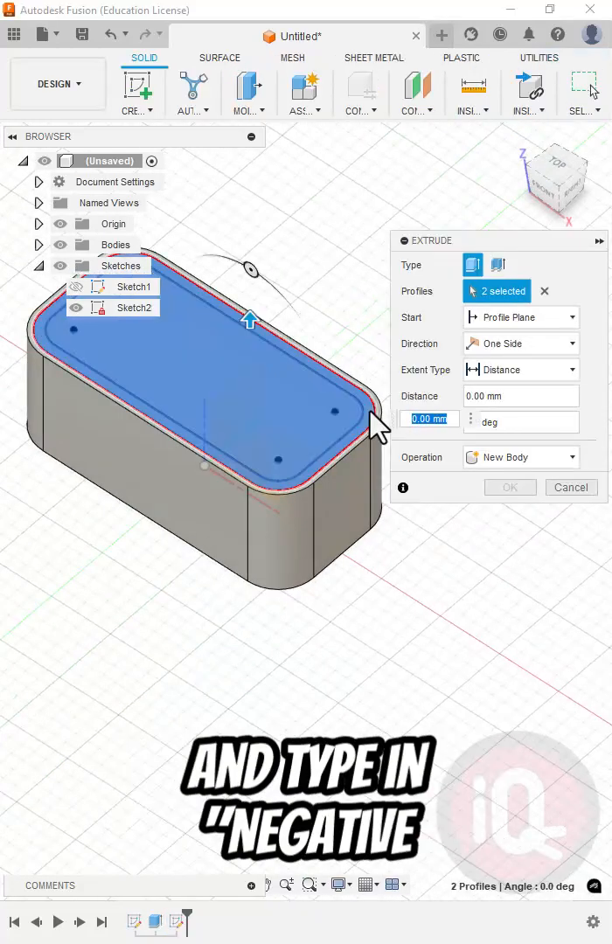
{"action": "left_click", "coordinate": [511, 487]}
{"action": "type", "text": "-"}
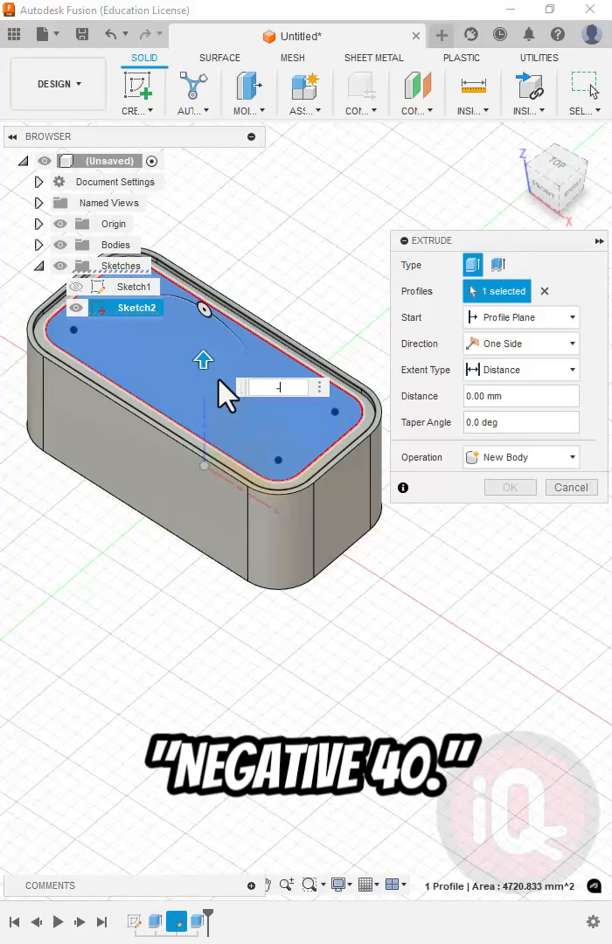
{"action": "left_click", "coordinate": [510, 486]}
{"action": "type", "text": "ch"}
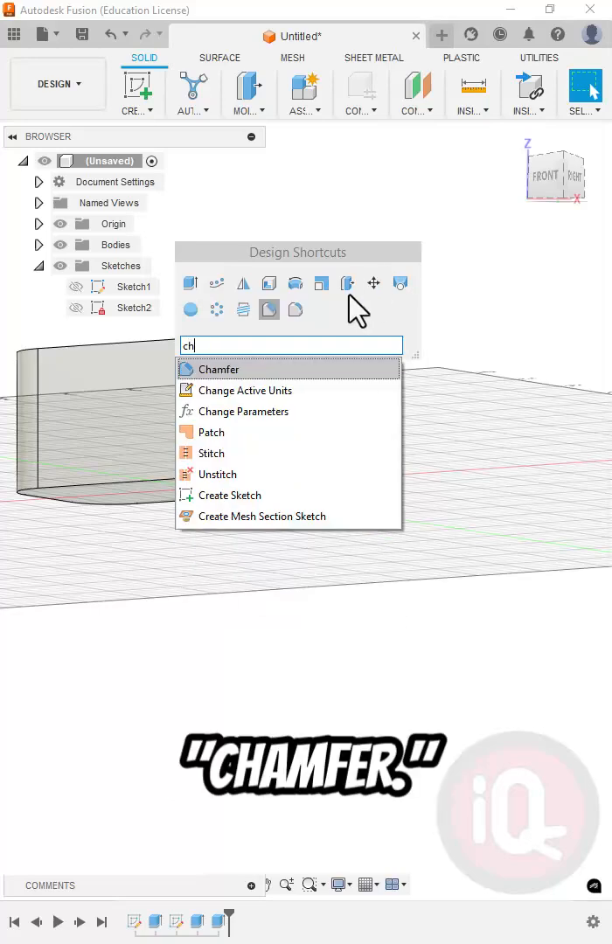
Apply a 5 mm chamfer to the box's bottom outer edge chain
{"action": "left_click", "coordinate": [218, 369]}
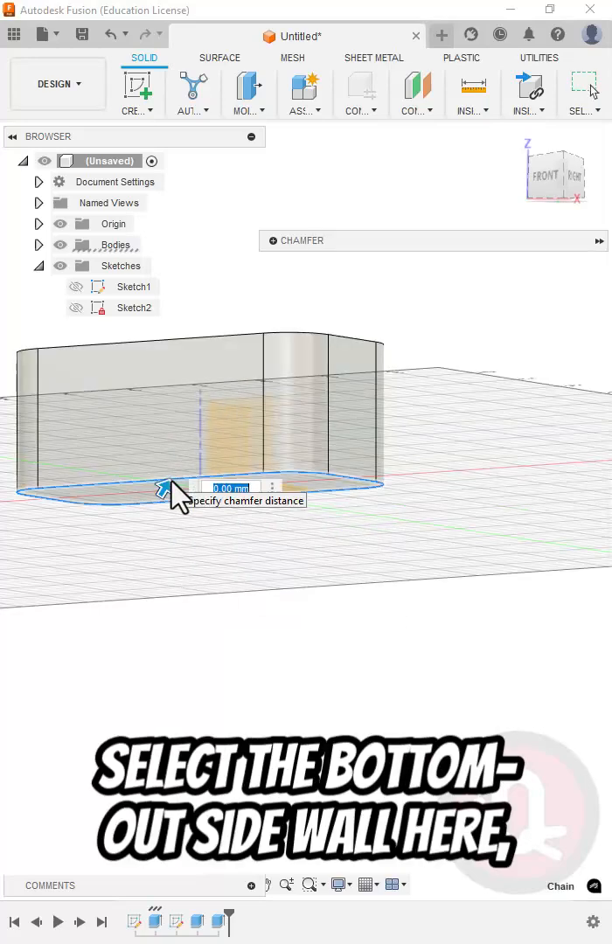
{"action": "left_click", "coordinate": [171, 486]}
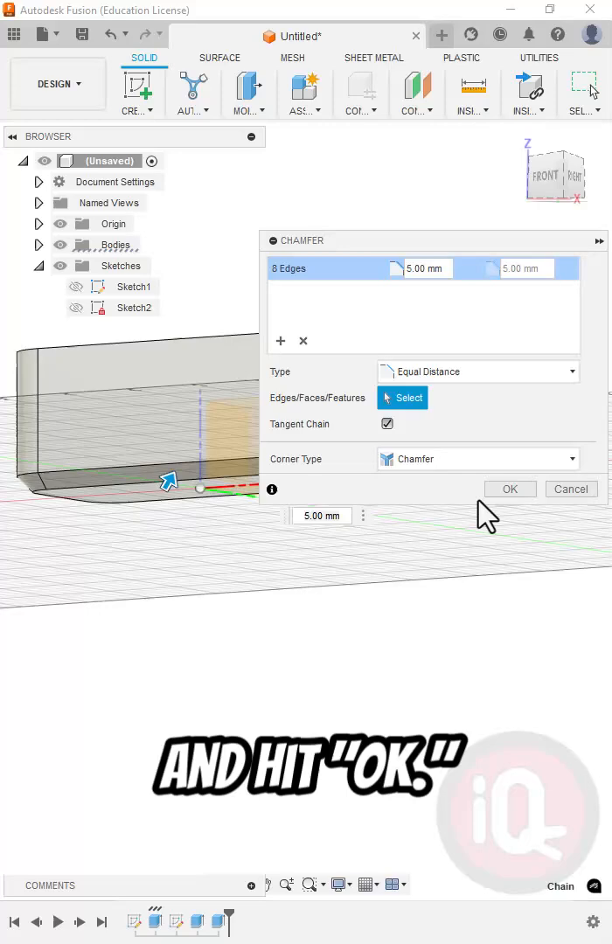
{"action": "left_click", "coordinate": [510, 490]}
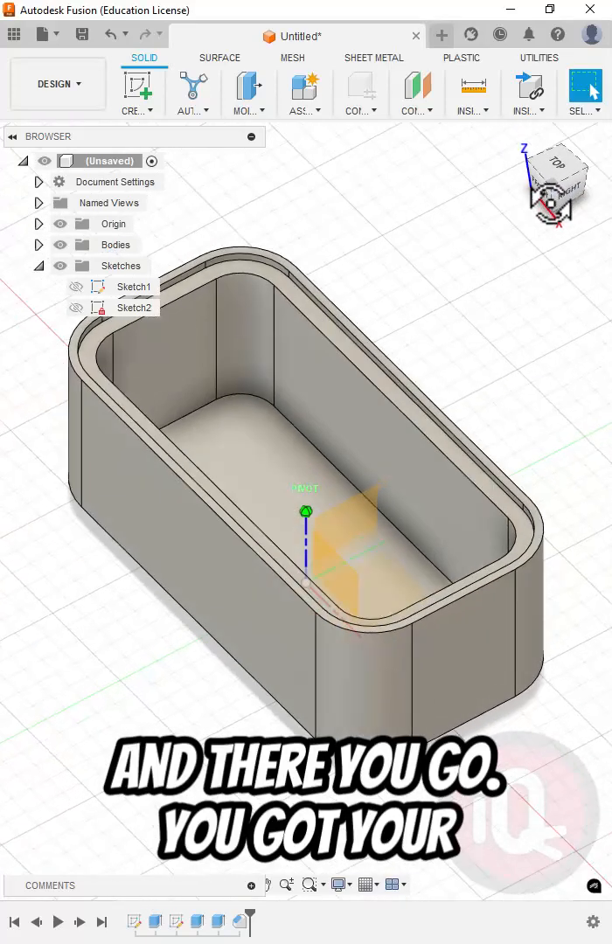